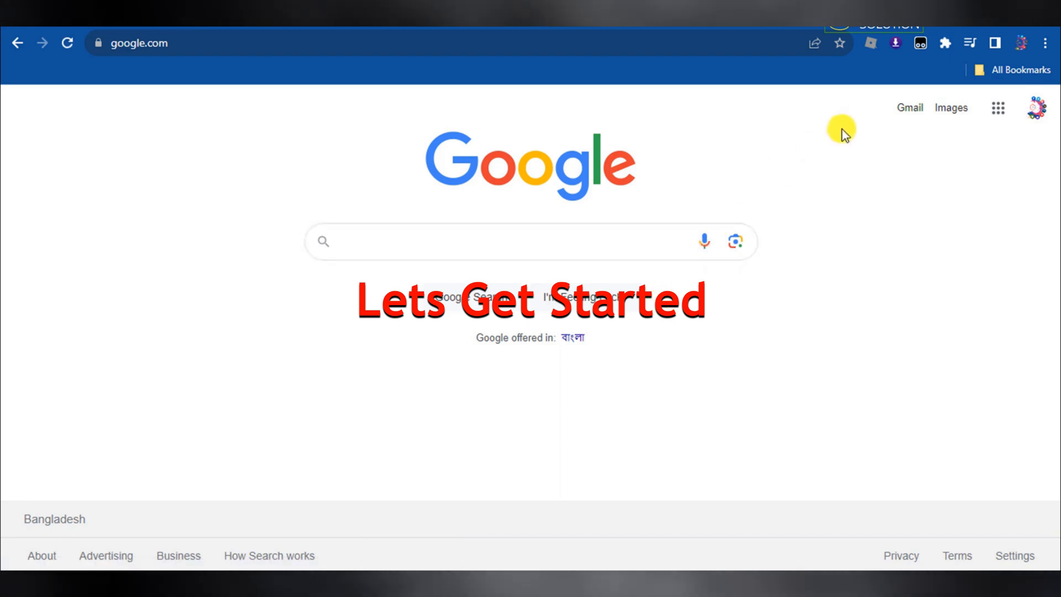
Reach Chrome's Settings page via the three-dot menu
{"action": "left_click", "coordinate": [1053, 39]}
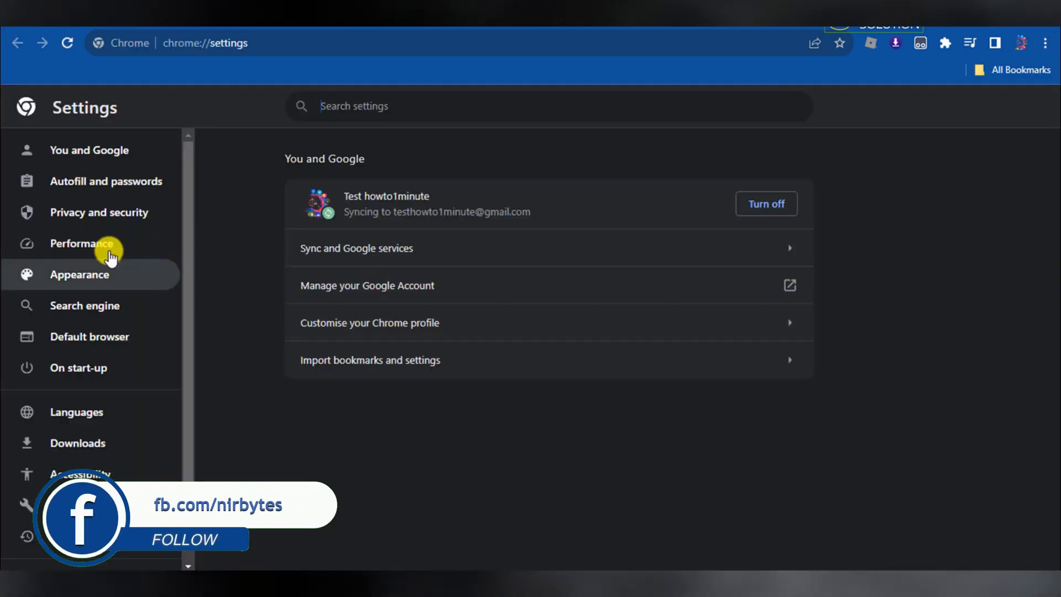
{"action": "mouse_move", "coordinate": [105, 220]}
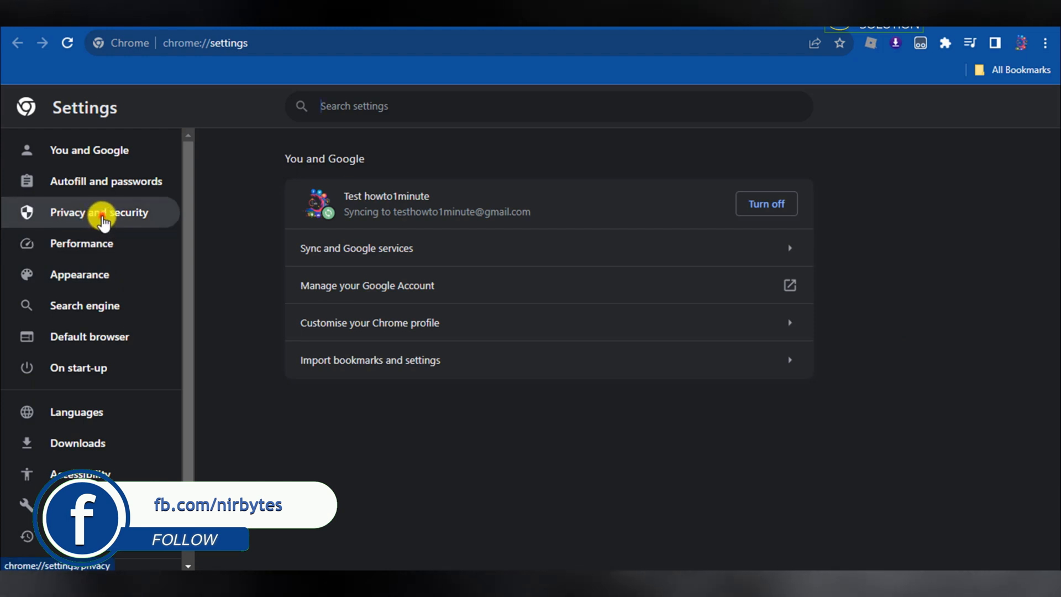
Under Privacy and security, set Third-party cookies to Allow third-party cookies
{"action": "left_click", "coordinate": [100, 212]}
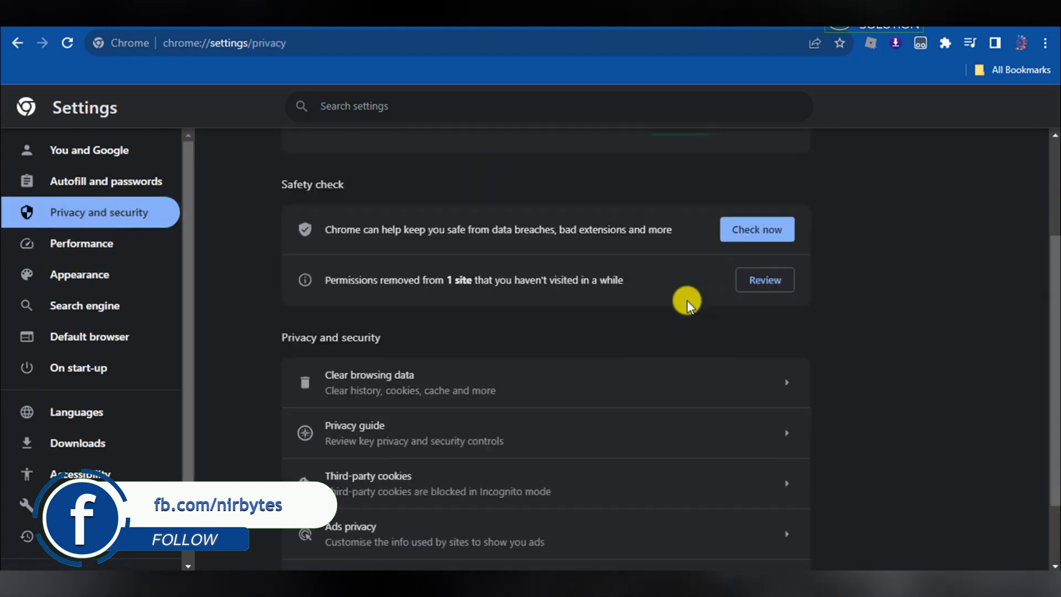
{"action": "scroll", "scroll_direction": "down", "scroll_amount": 3}
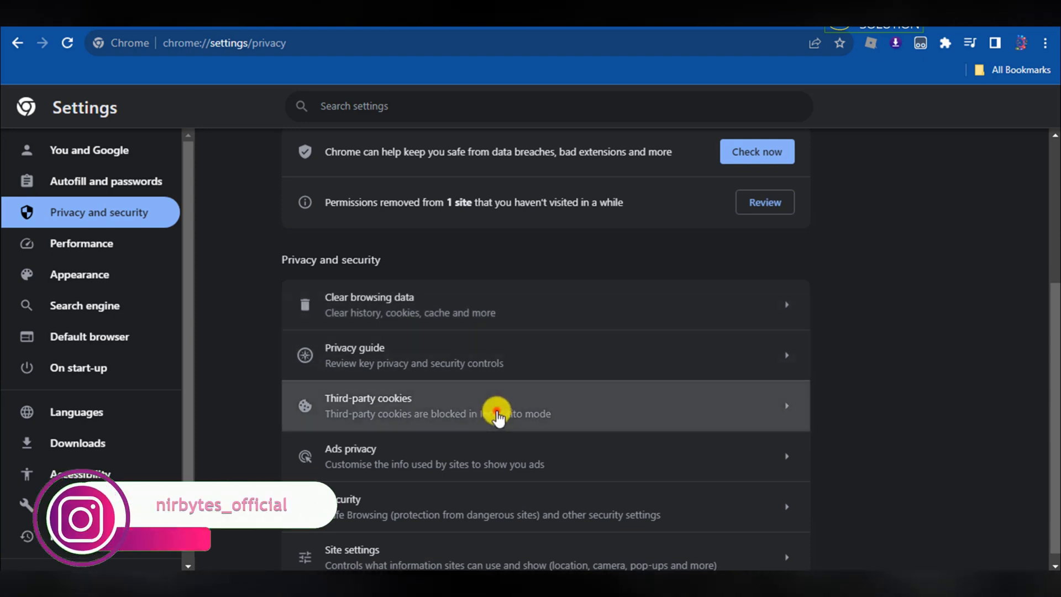
{"action": "left_click", "coordinate": [495, 413]}
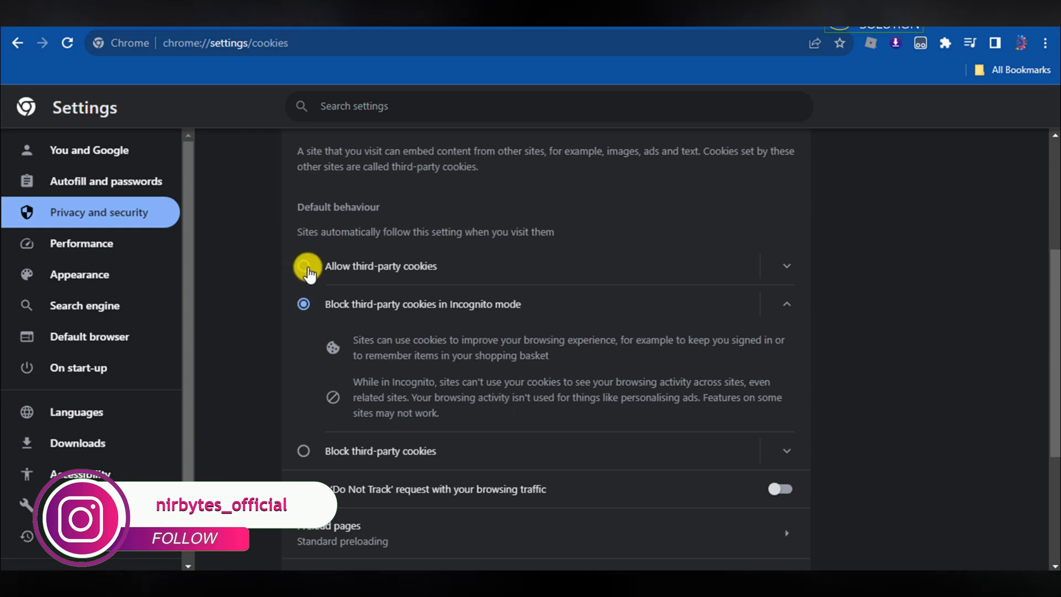
{"action": "left_click", "coordinate": [304, 267]}
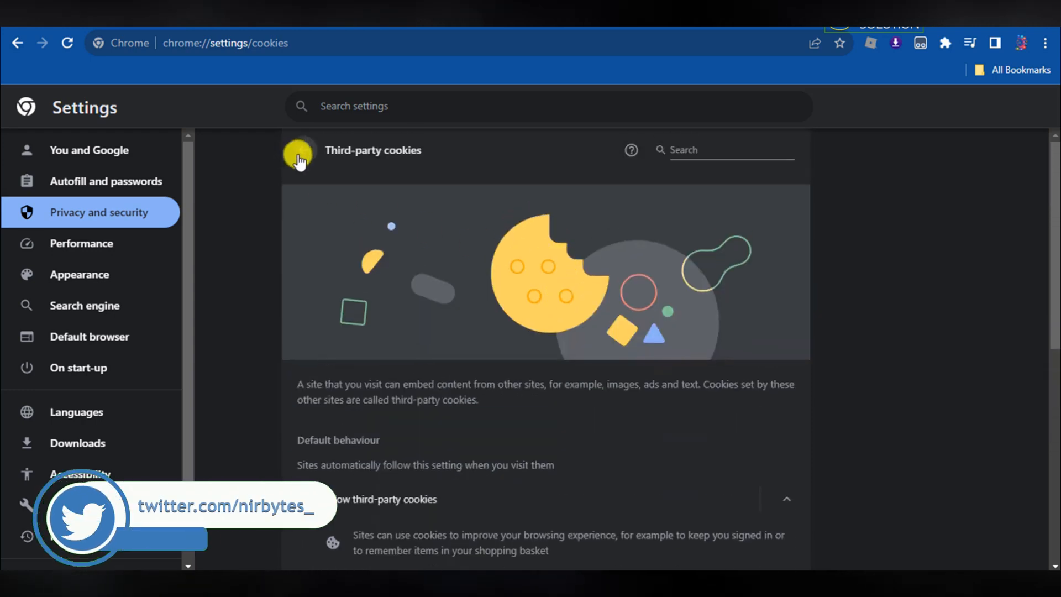
Clear all-time browsing history, cookies and cached images via Clear browsing data
{"action": "left_click", "coordinate": [21, 43]}
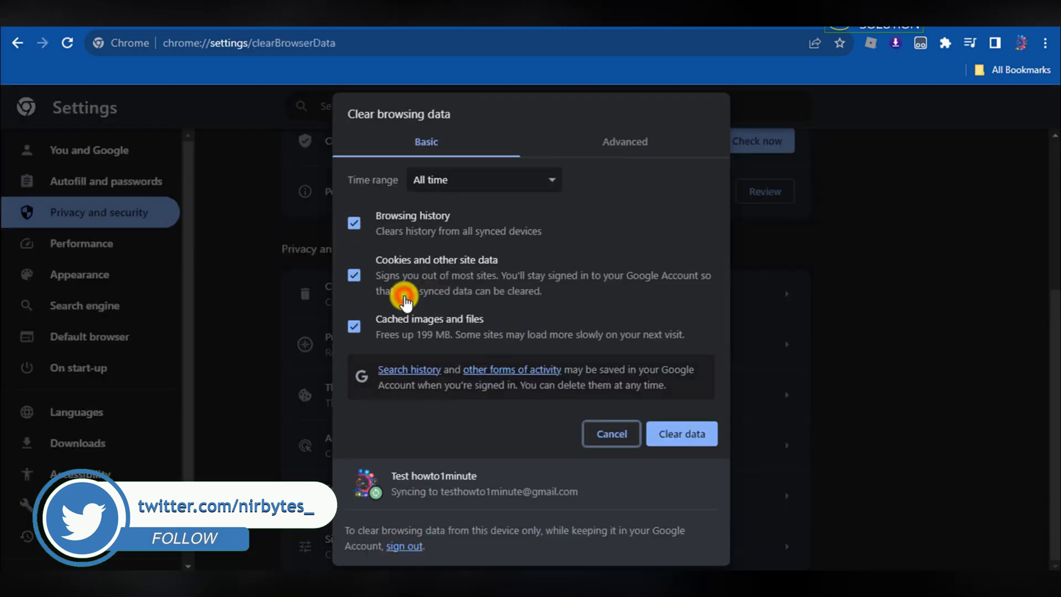
{"action": "mouse_move", "coordinate": [456, 182]}
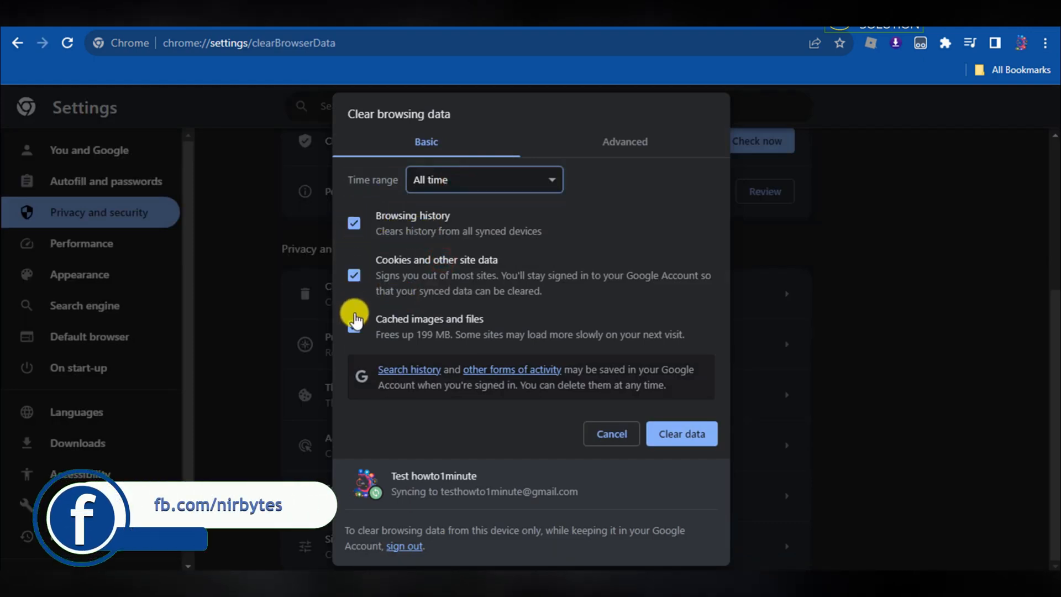
{"action": "left_click", "coordinate": [354, 325]}
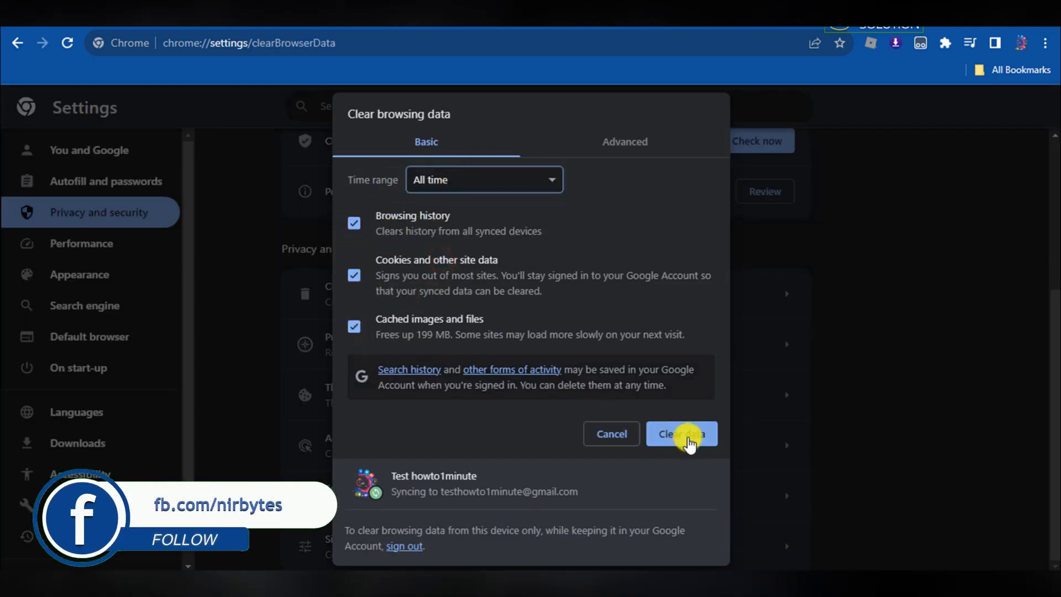
{"action": "left_click", "coordinate": [681, 434]}
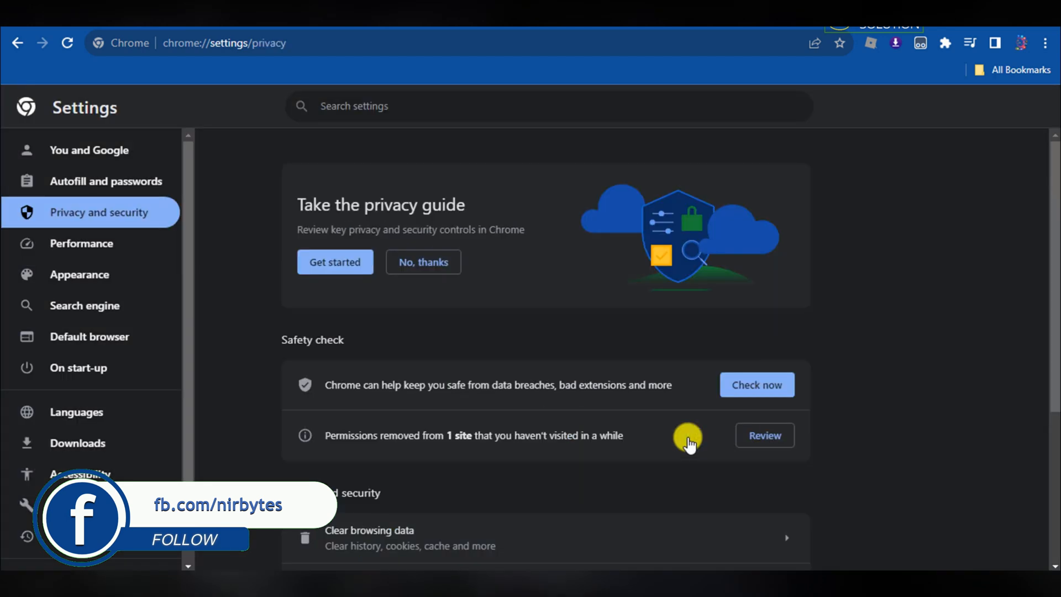
From the Security page's Advanced section, launch Manage device certificates
{"action": "scroll", "scroll_direction": "down", "scroll_amount": 3}
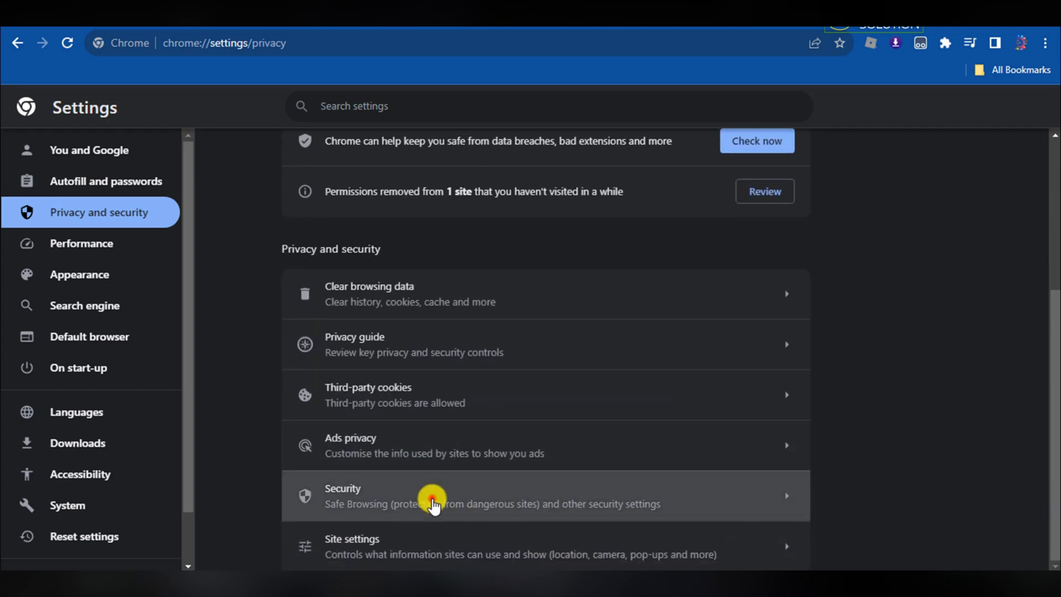
{"action": "left_click", "coordinate": [431, 500]}
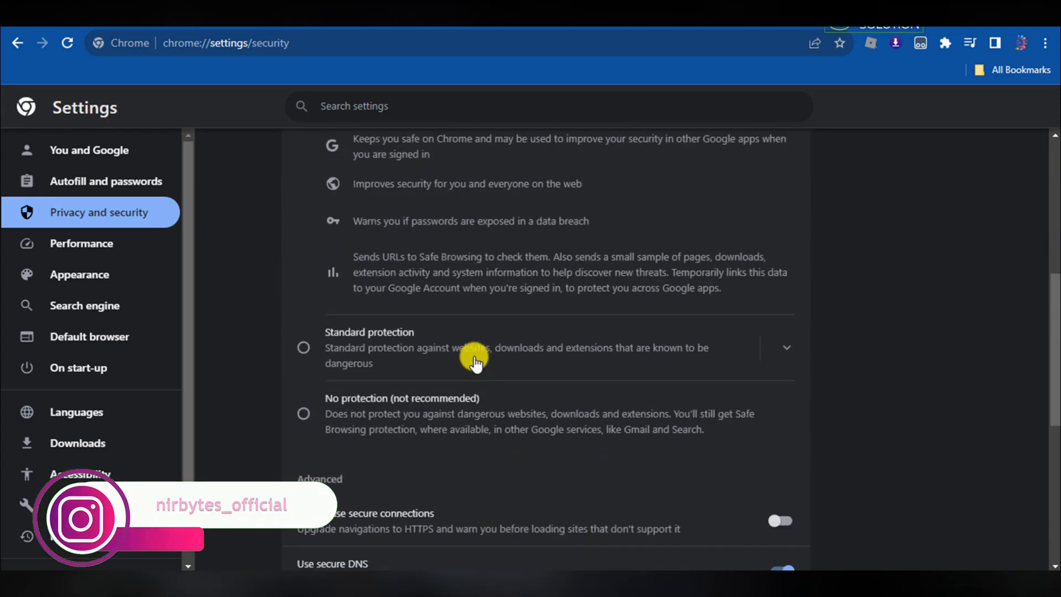
{"action": "scroll", "scroll_direction": "down", "scroll_amount": 3}
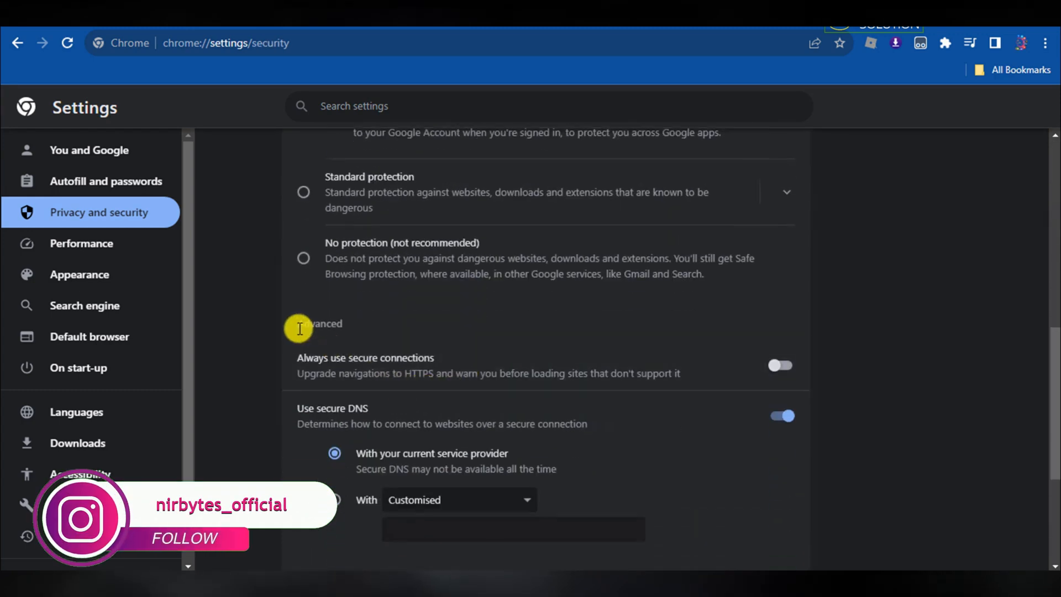
{"action": "mouse_move", "coordinate": [298, 325]}
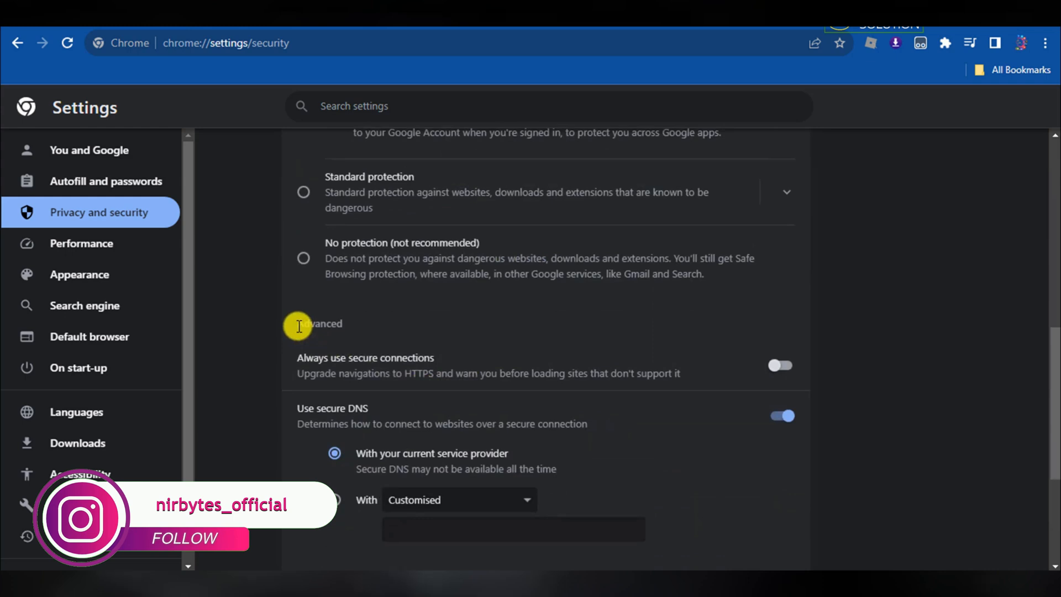
{"action": "scroll", "scroll_direction": "down", "scroll_amount": 3}
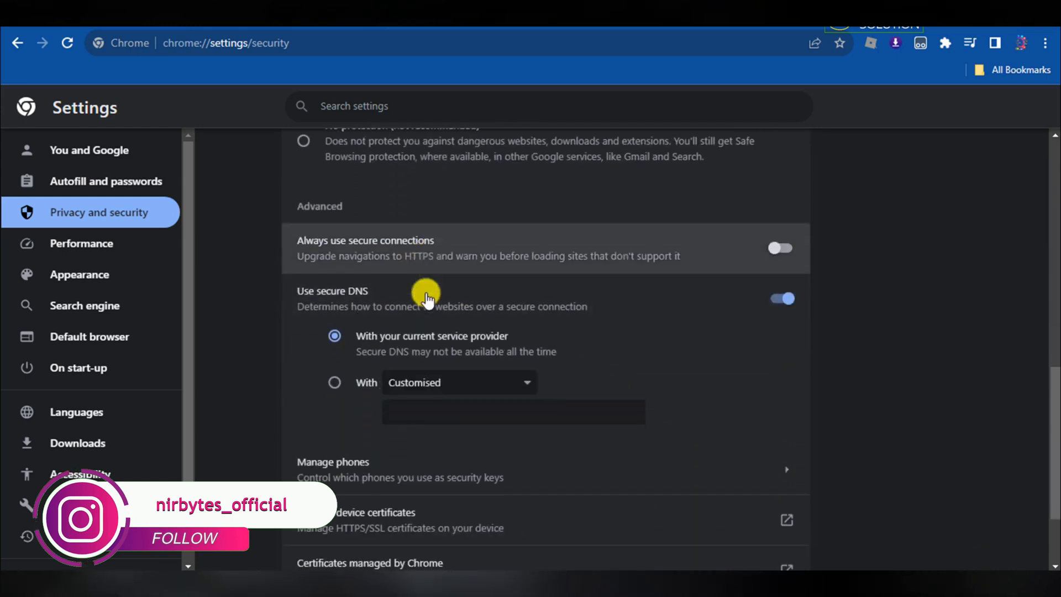
{"action": "scroll", "scroll_direction": "down", "scroll_amount": 3}
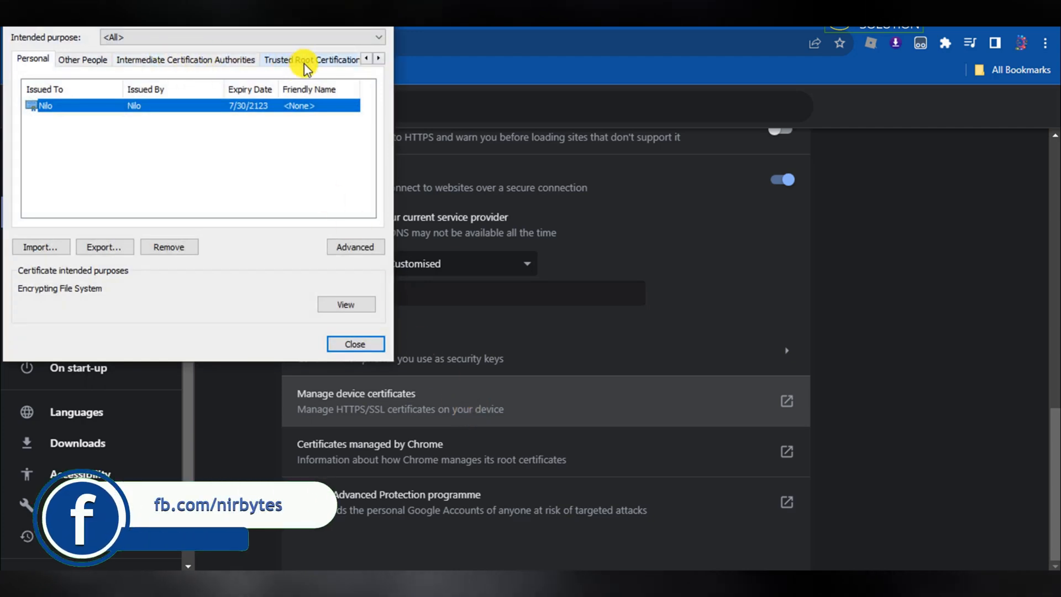
Under Trusted Root Certification Authorities, select AAA Certificate Services to view its purposes
{"action": "left_click", "coordinate": [305, 60]}
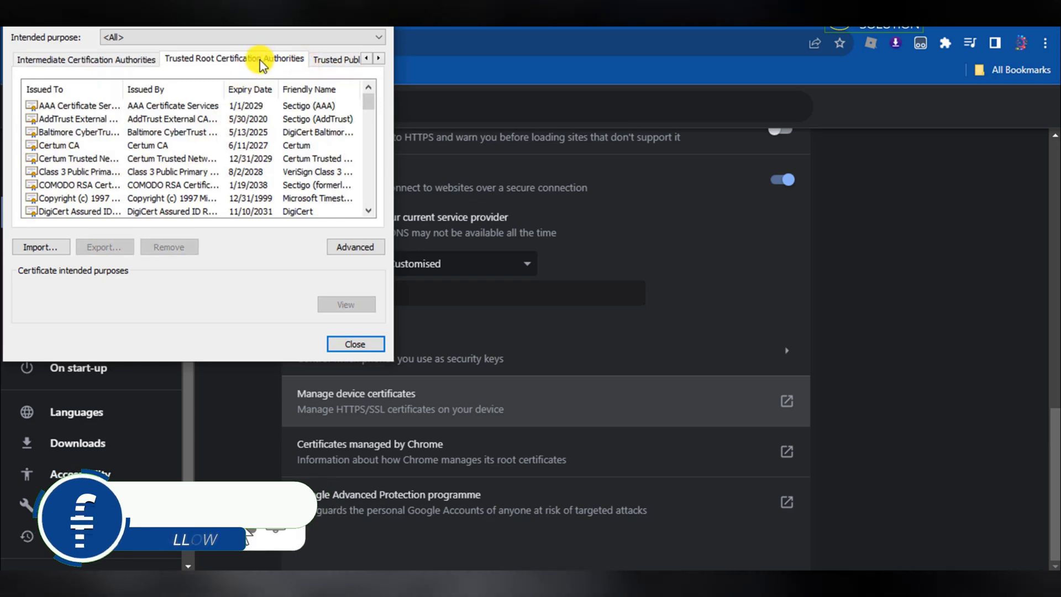
{"action": "left_click", "coordinate": [77, 106]}
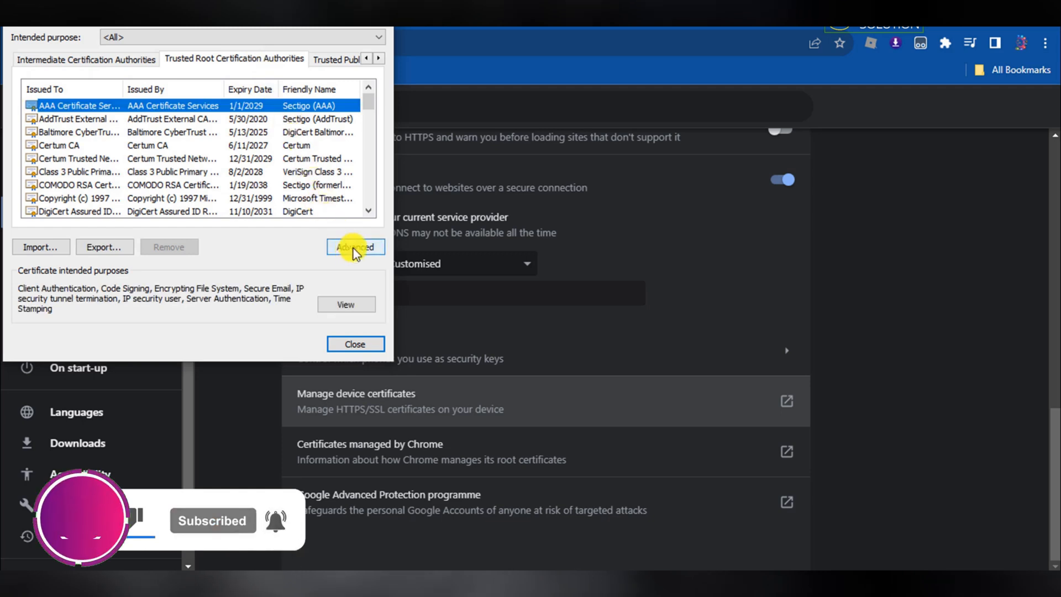
In Advanced options, check Client Authentication, confirm with OK, and close the manager
{"action": "left_click", "coordinate": [356, 248]}
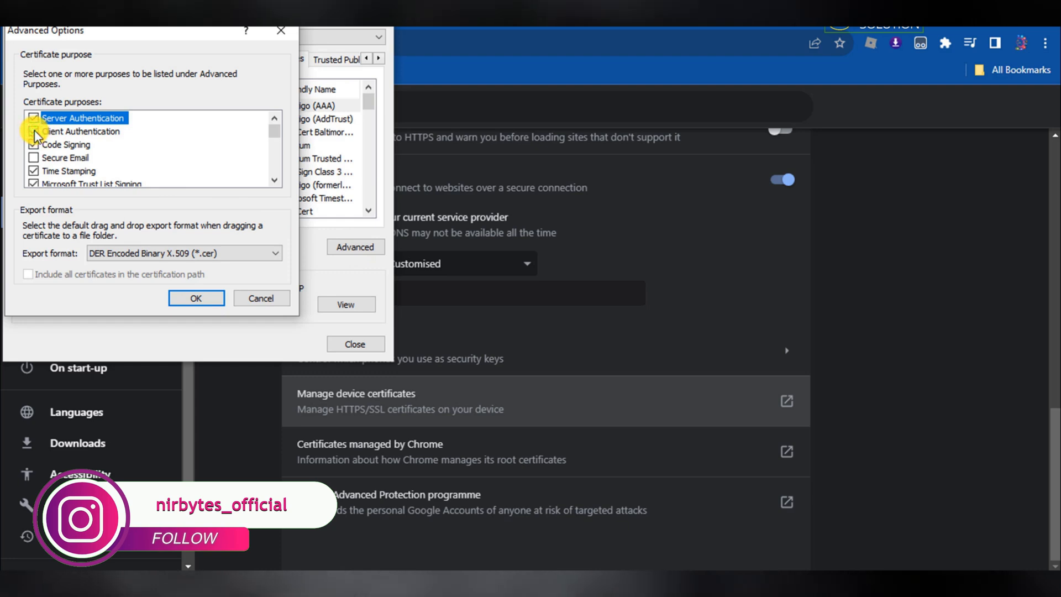
{"action": "left_click", "coordinate": [33, 132]}
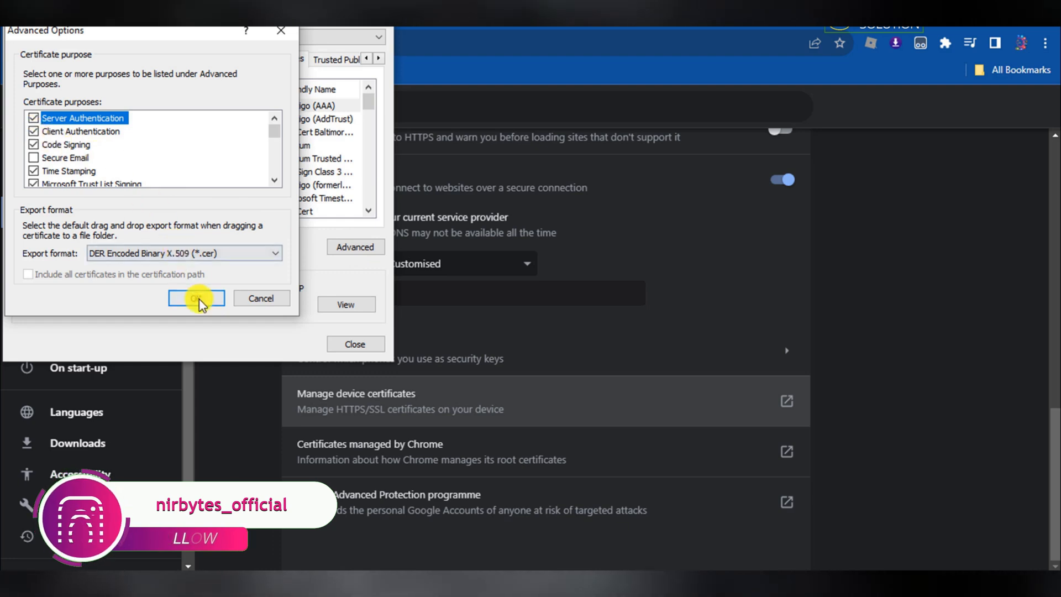
{"action": "left_click", "coordinate": [197, 298]}
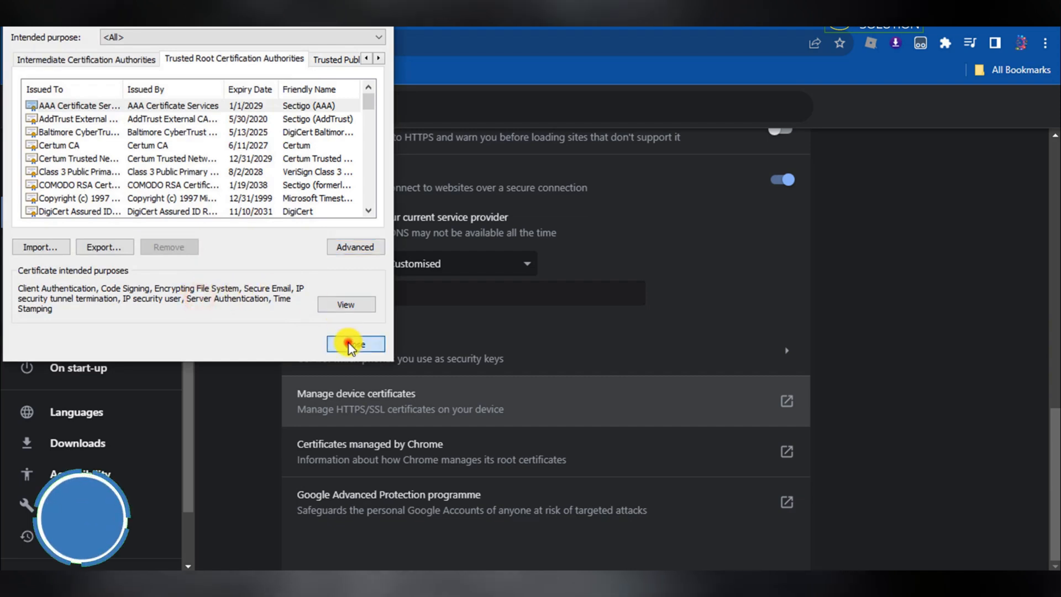
{"action": "left_click", "coordinate": [356, 345]}
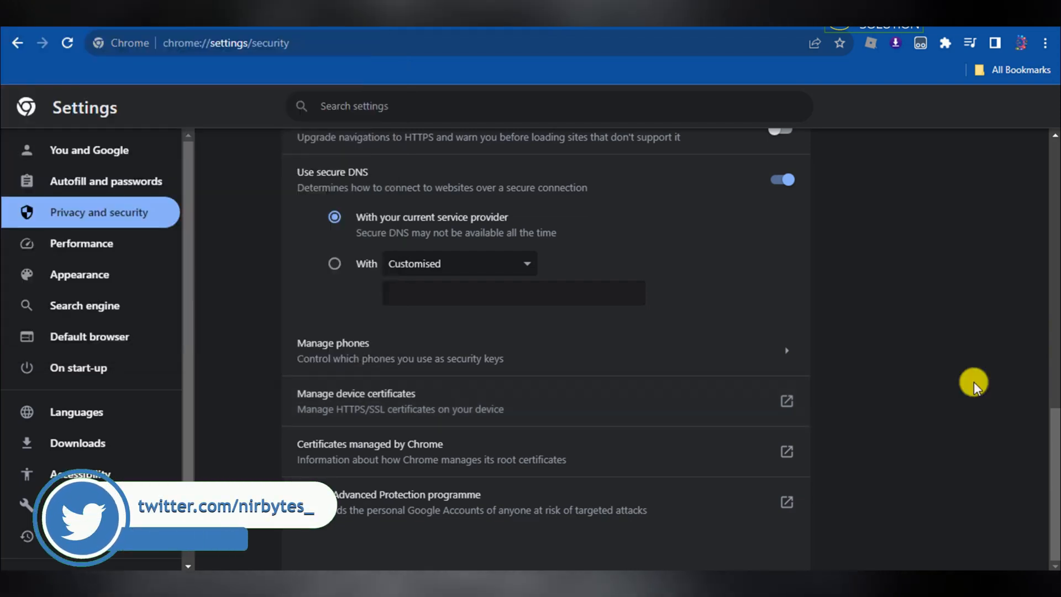